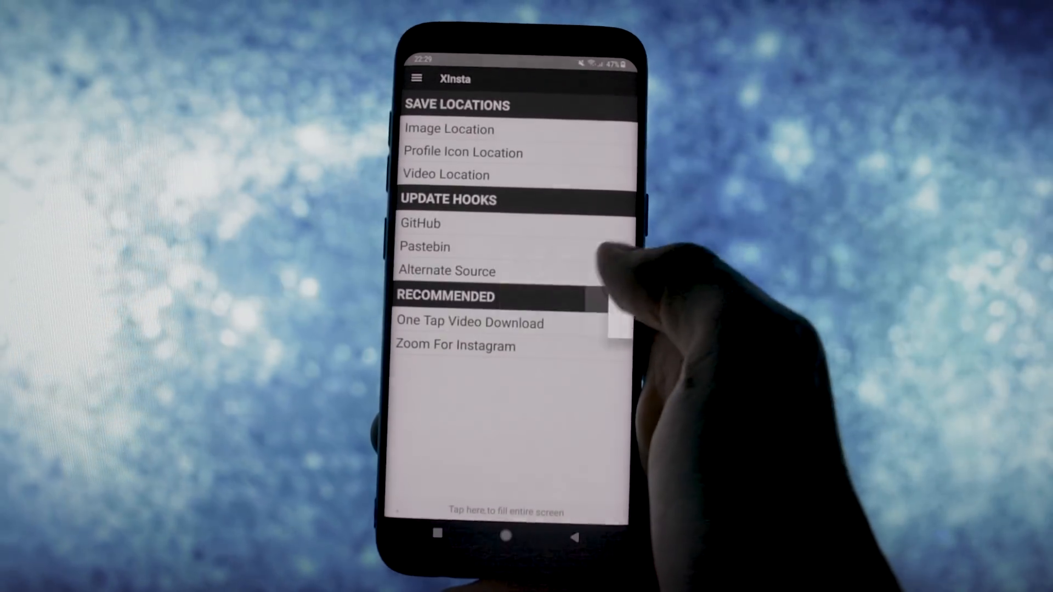
# Step: Open XInsta's feature settings and scroll past the save-location, update and tweak toggles to Misc
pyautogui.click(449, 129)
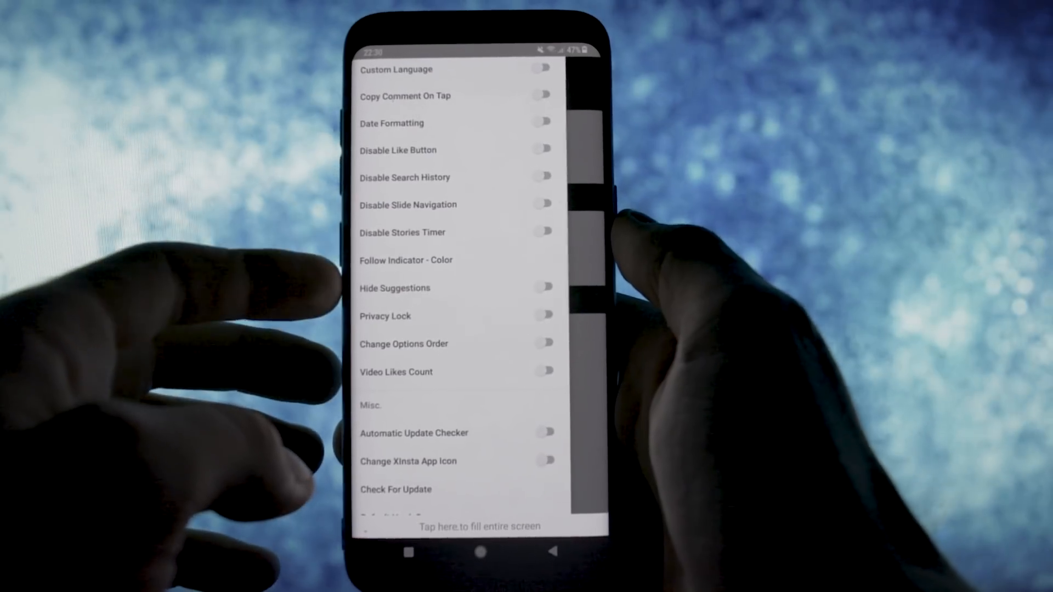
pyautogui.scroll(-3)
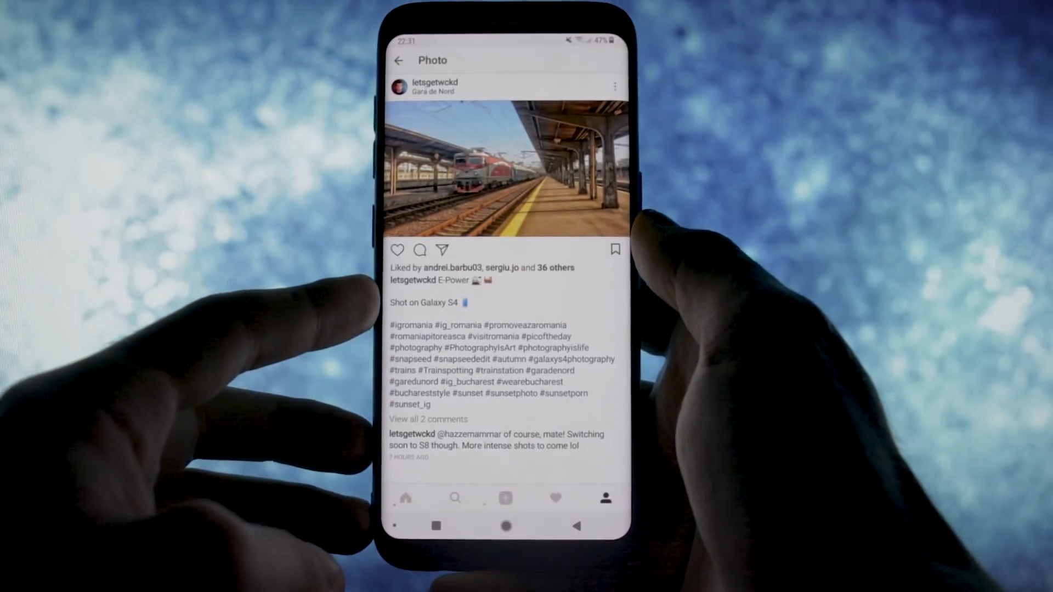
# Step: Download the Gara de Nord photo from its post menu, scroll the feed, and pick a search suggestion
pyautogui.click(619, 87)
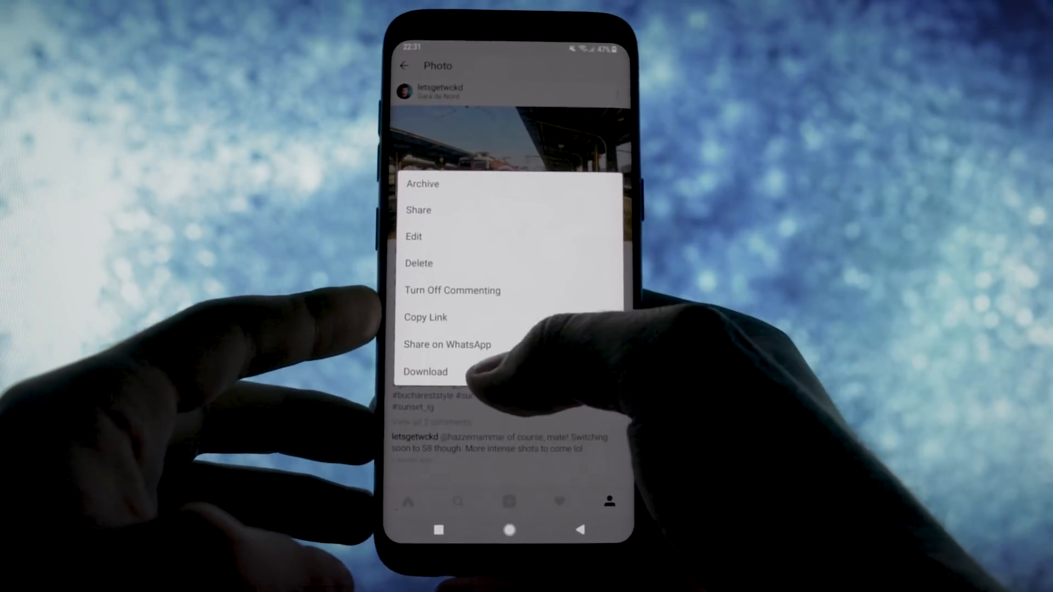
pyautogui.click(424, 371)
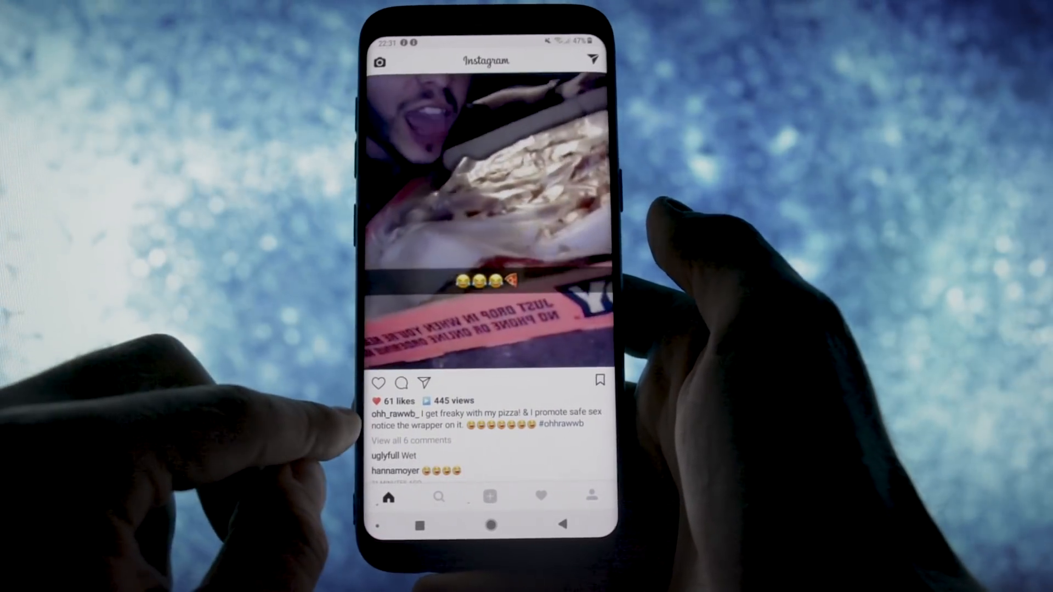
pyautogui.scroll(-3)
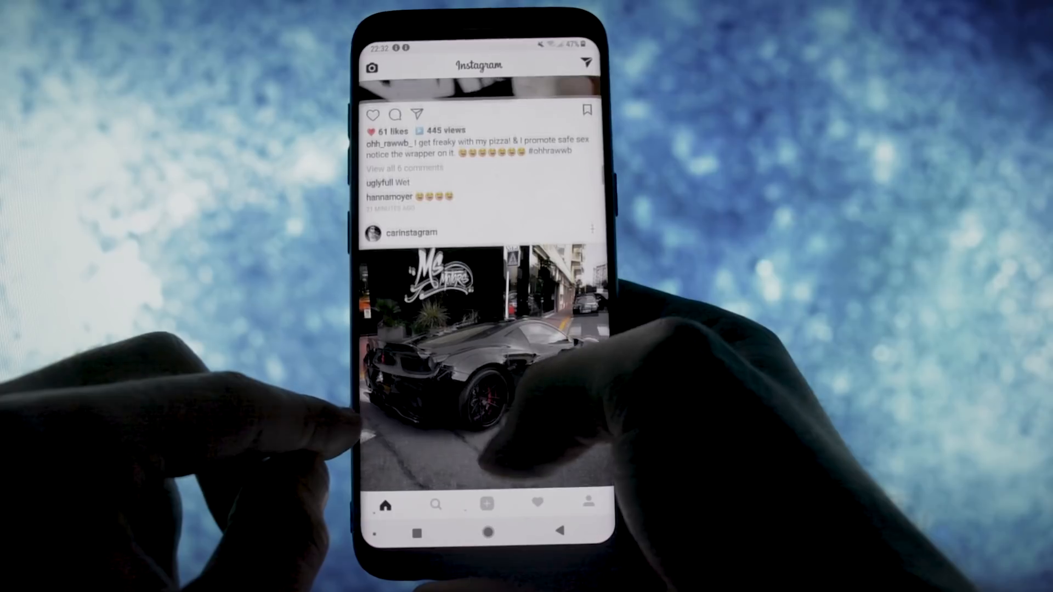
pyautogui.scroll(-3)
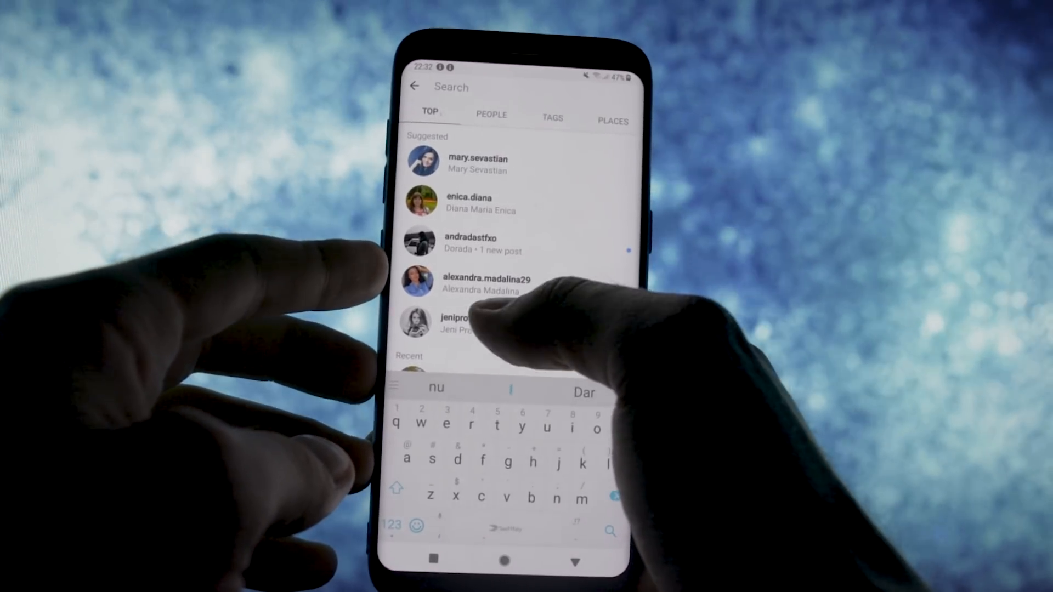
pyautogui.click(457, 323)
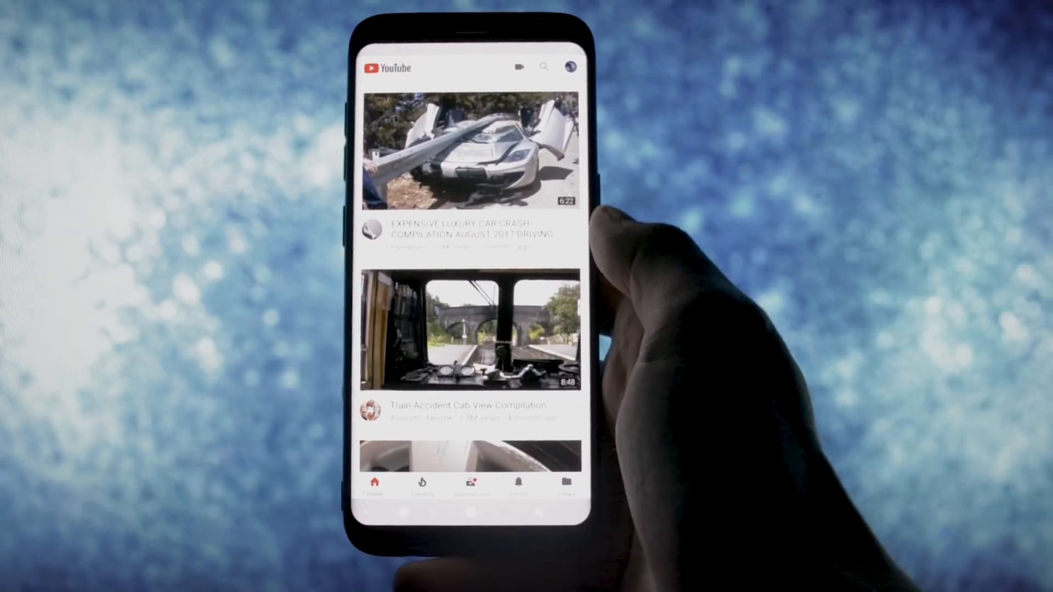
# Step: Open and play the Connect R feat. Andra - Semne official video
pyautogui.click(470, 152)
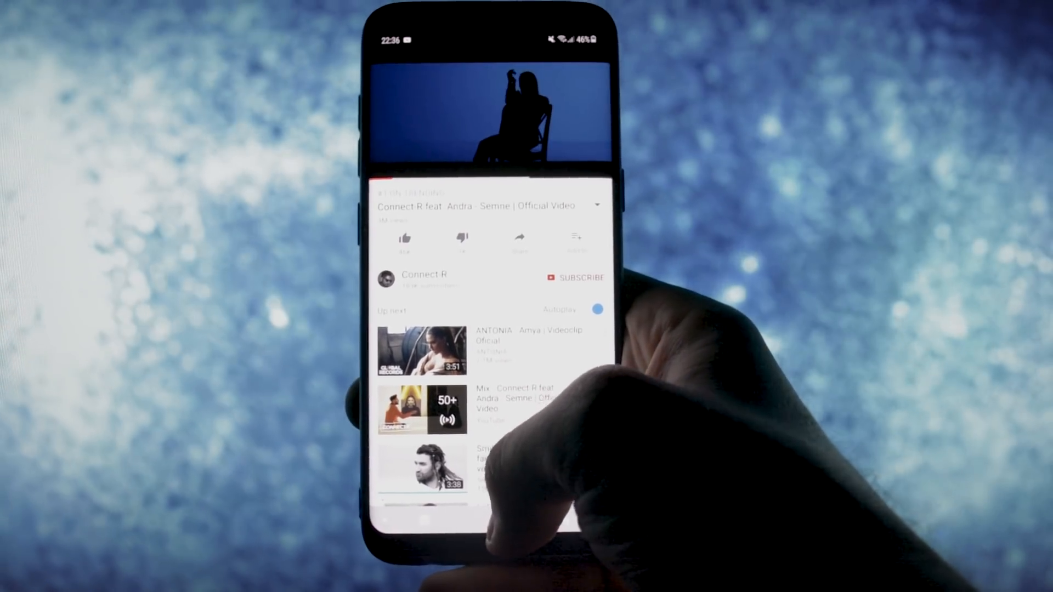
pyautogui.click(503, 521)
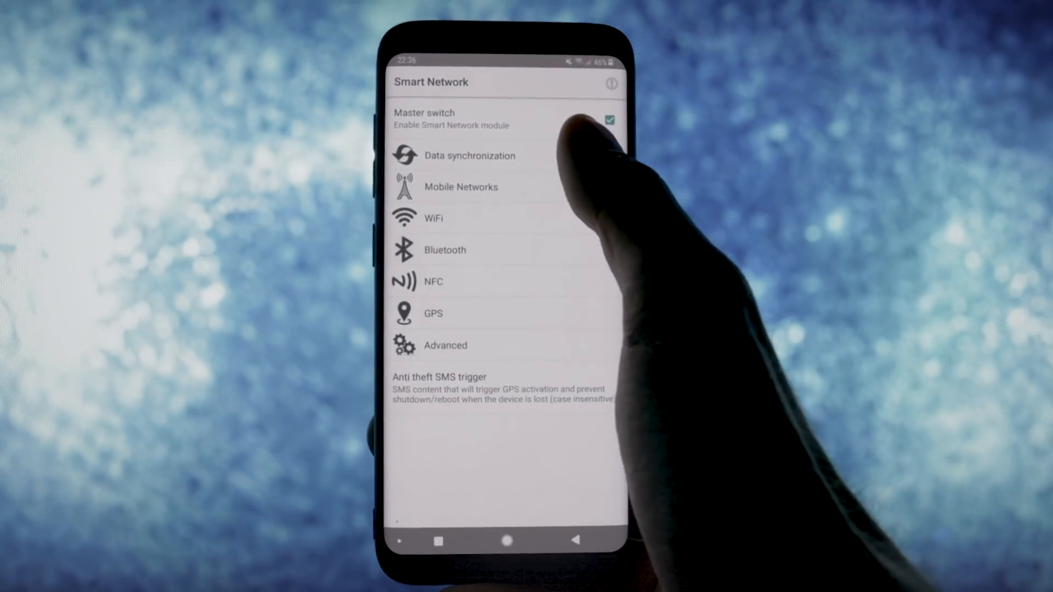
# Step: View Smart Network's Data synchronization options and the phone's Connections settings, then return to the module
pyautogui.click(469, 155)
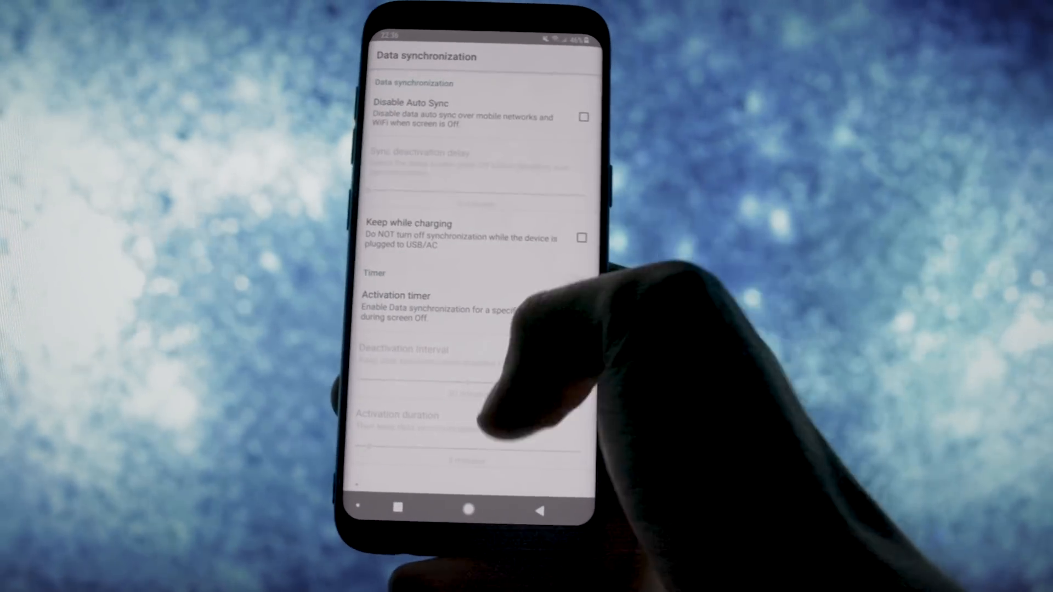
pyautogui.click(542, 509)
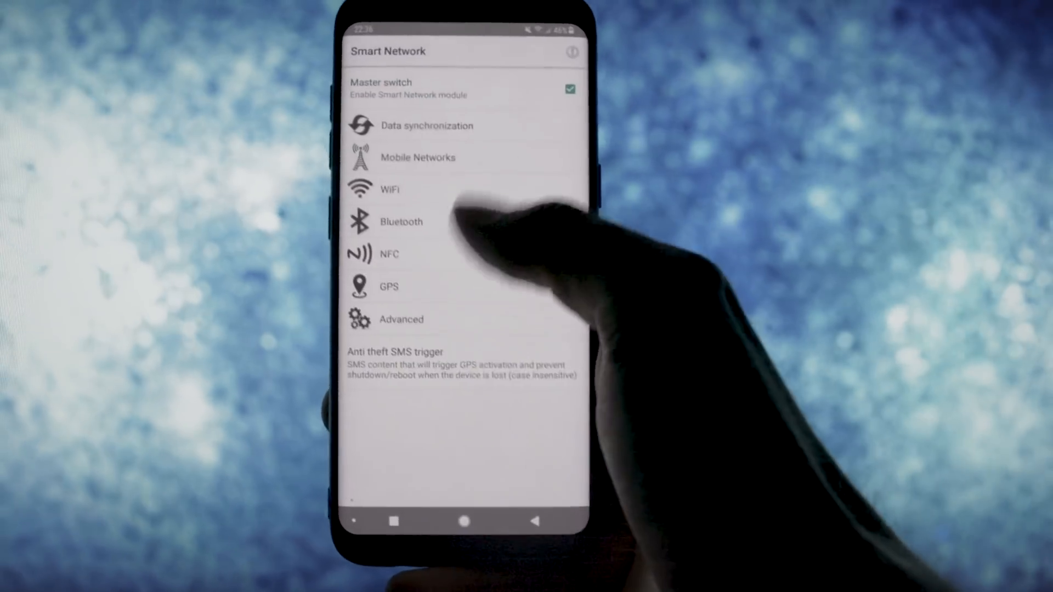
pyautogui.click(418, 157)
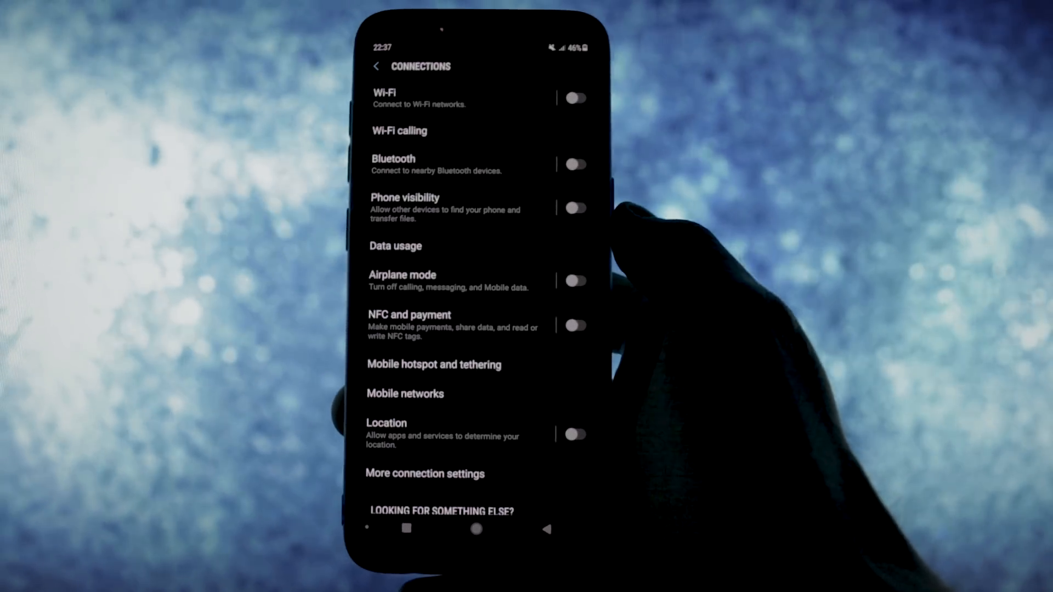
pyautogui.click(404, 394)
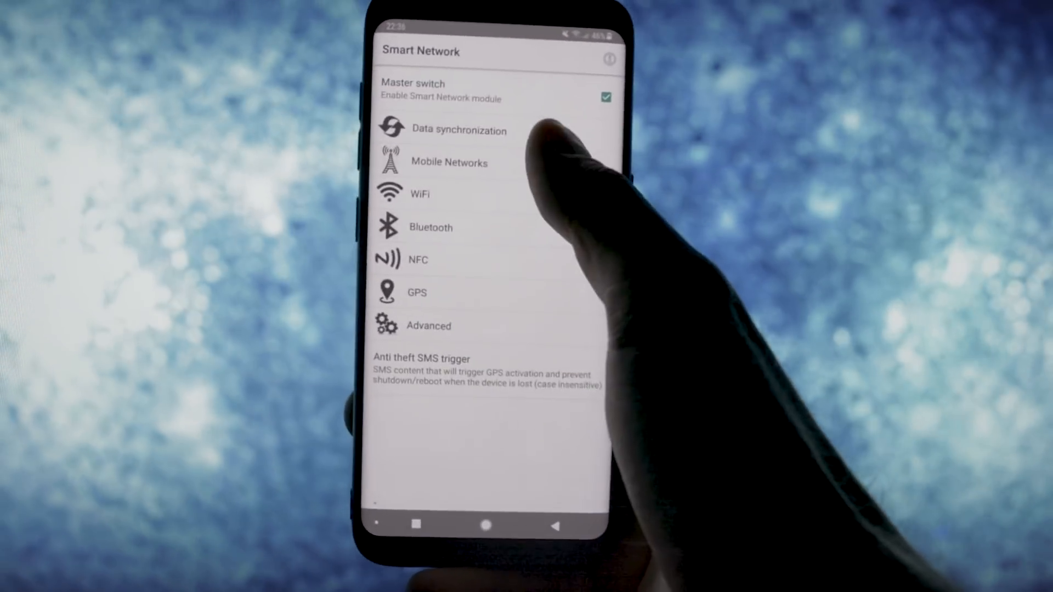
pyautogui.click(449, 163)
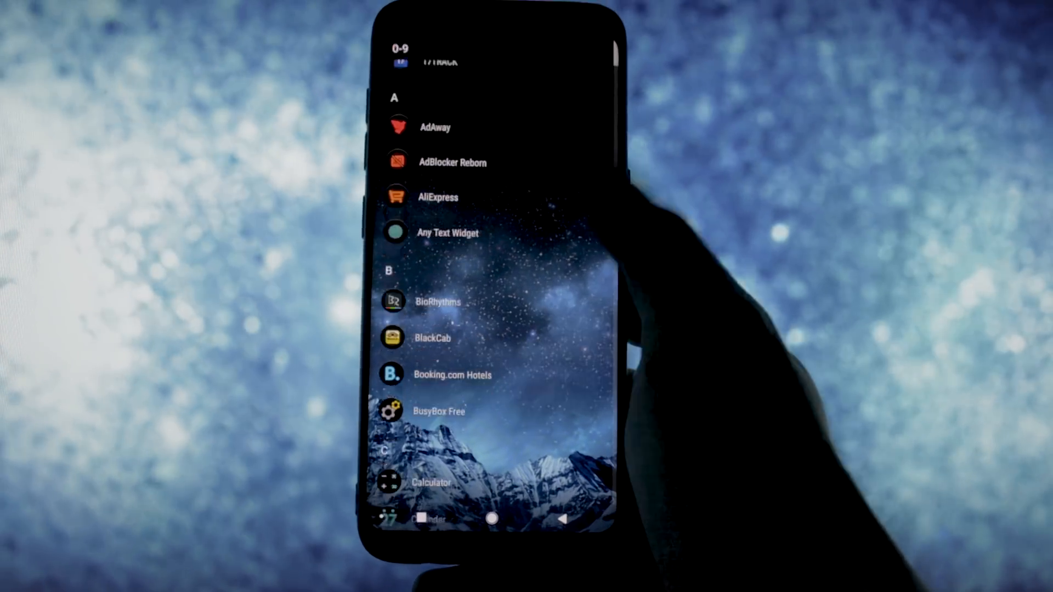
# Step: Launch SoundCloud, open the Road Trip Deep Mix result, and download it from the player menu
pyautogui.scroll(-3)
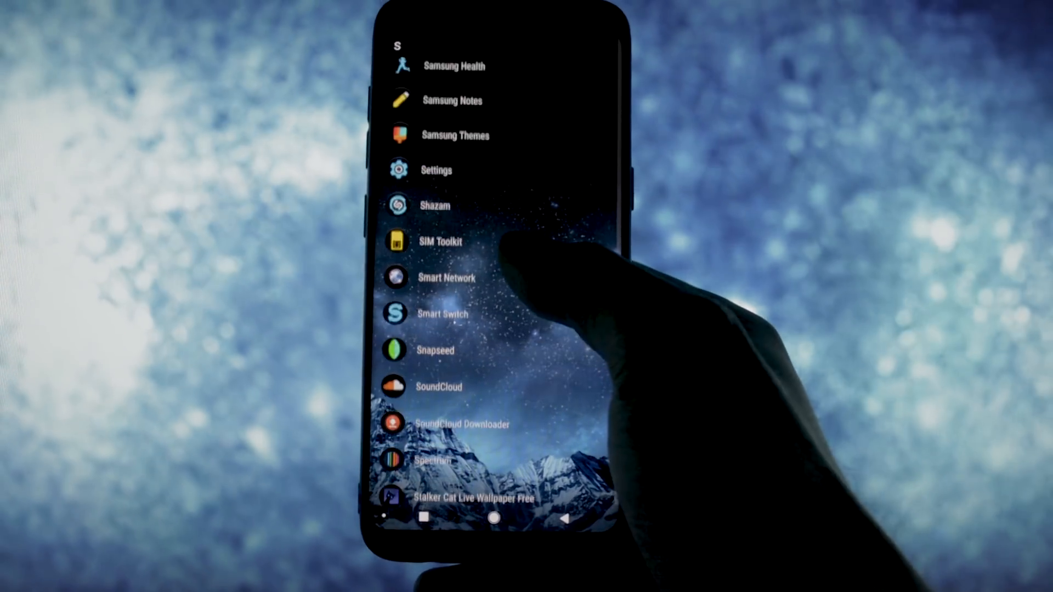
pyautogui.click(438, 386)
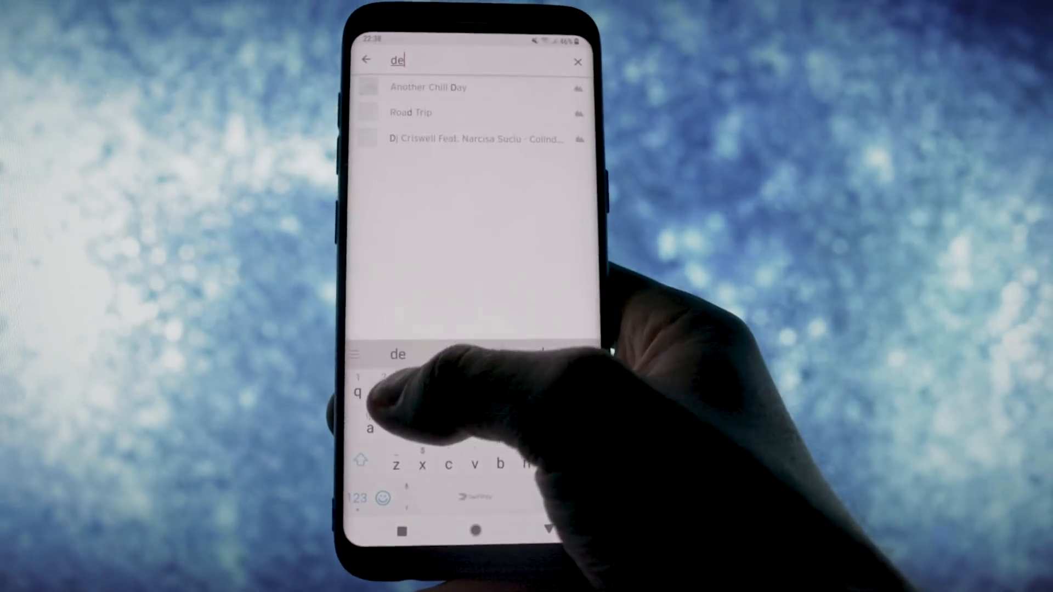
pyautogui.click(410, 112)
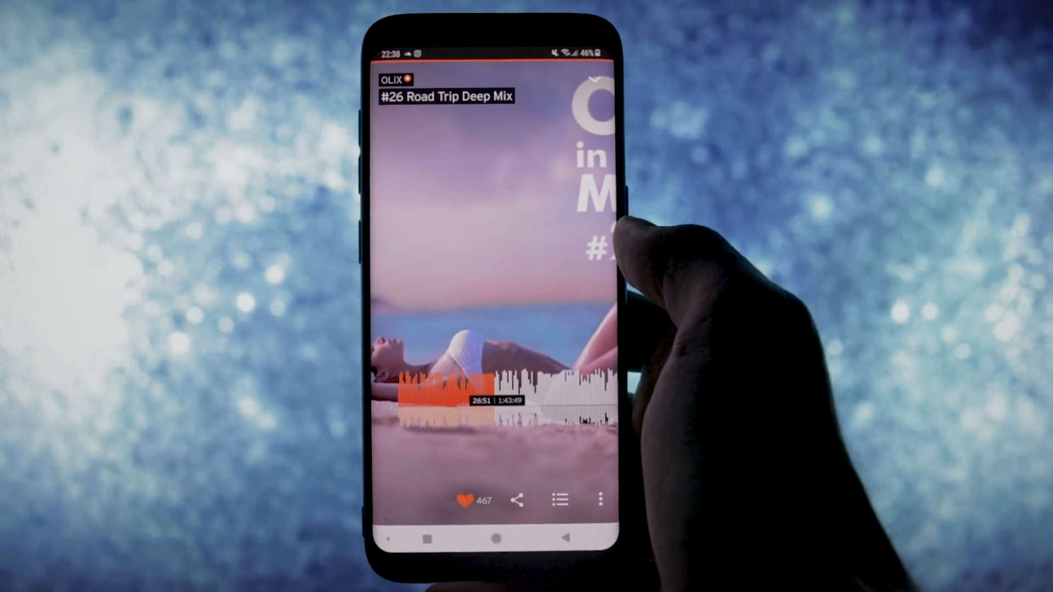
pyautogui.click(599, 500)
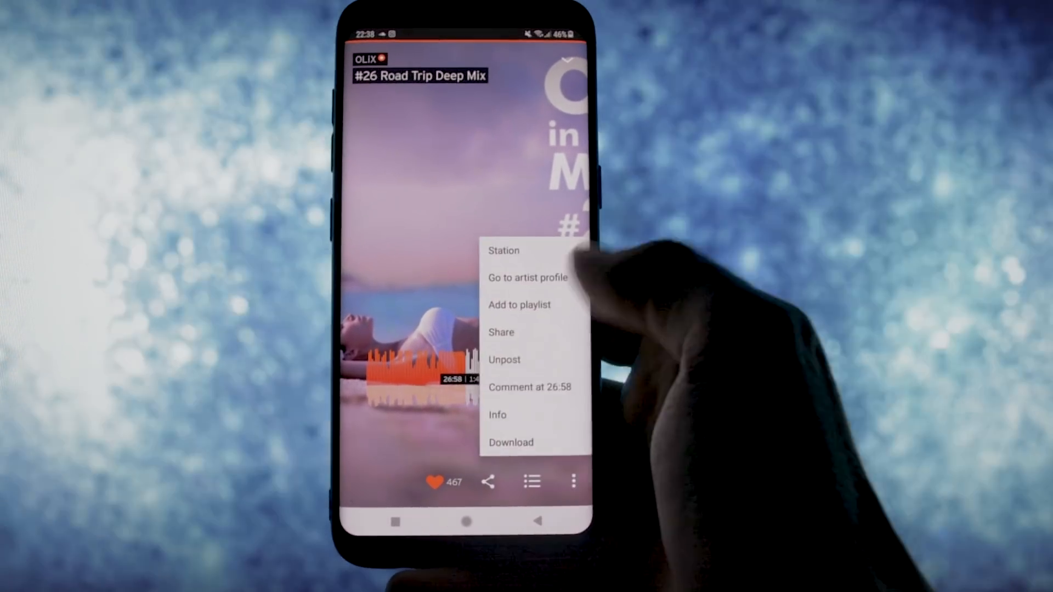
pyautogui.click(510, 442)
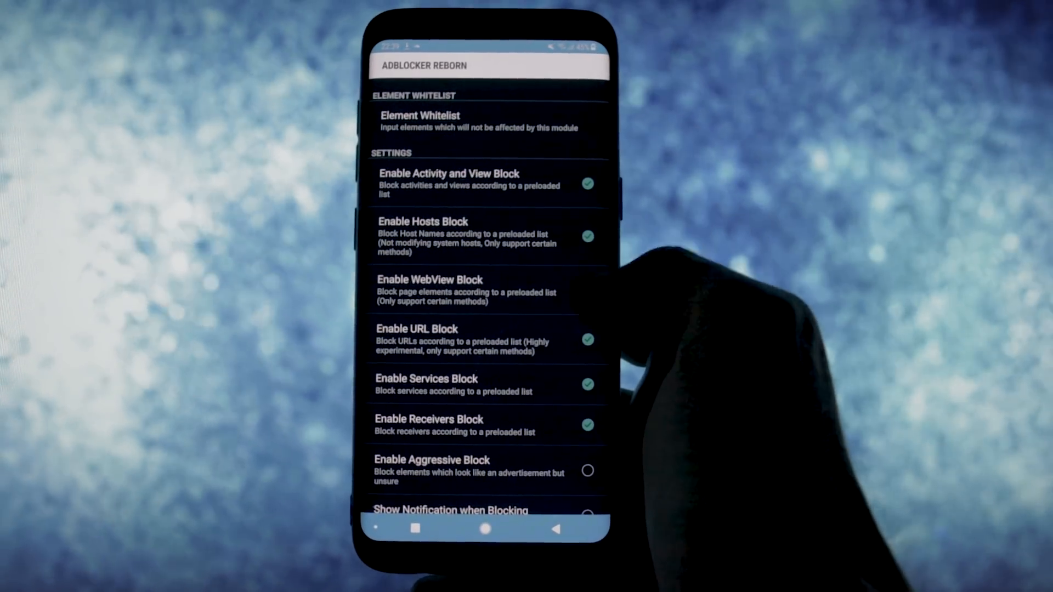
# Step: Scroll through AdBlocker Reborn's blocking options, including Enable WebView Block
pyautogui.scroll(-3)
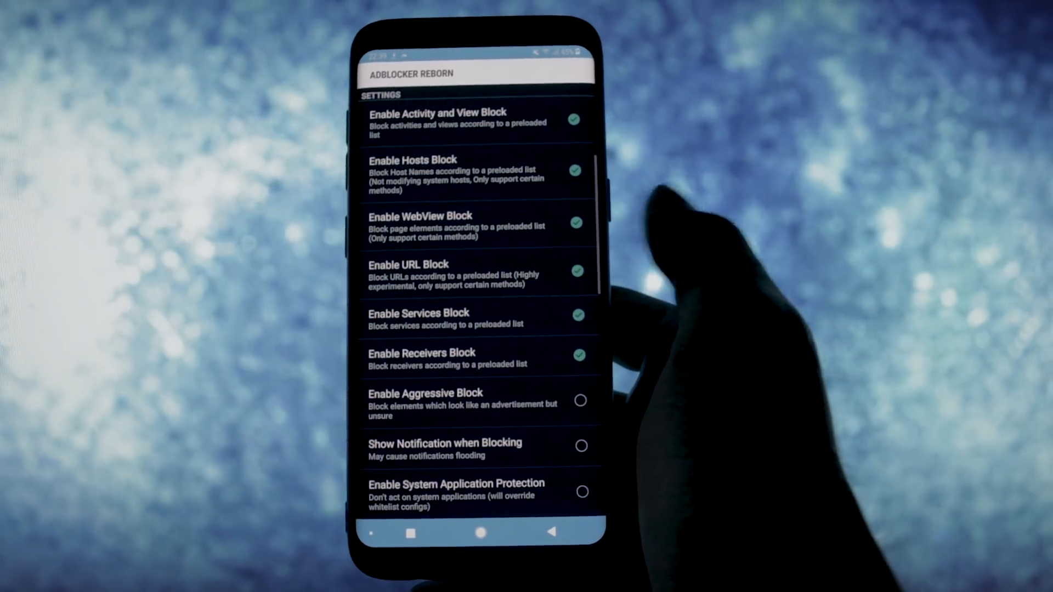
pyautogui.scroll(-3)
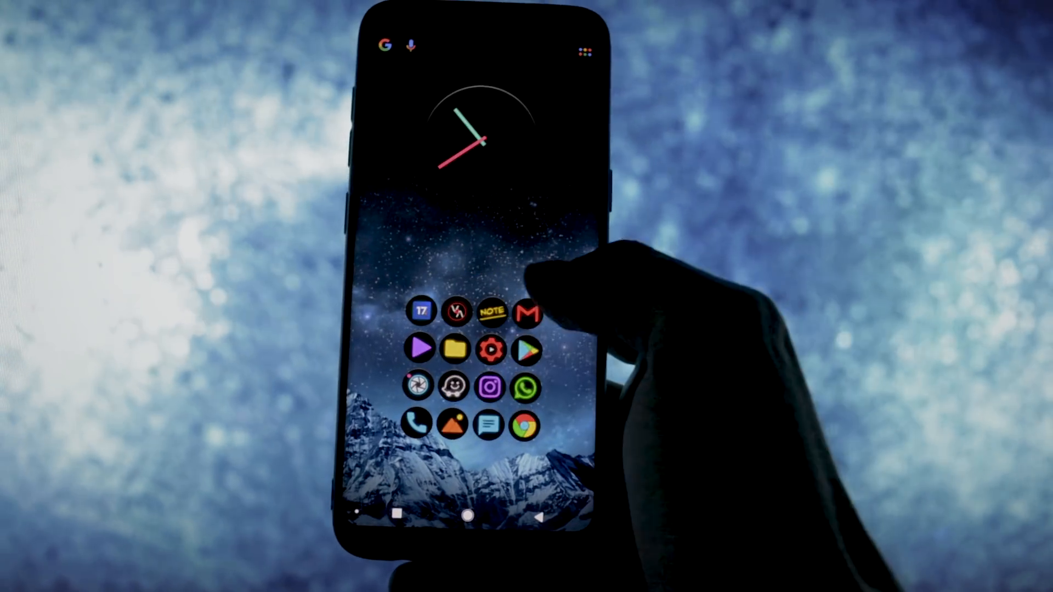
# Step: Launch Instagram and scroll down through several posts in the home feed
pyautogui.click(492, 385)
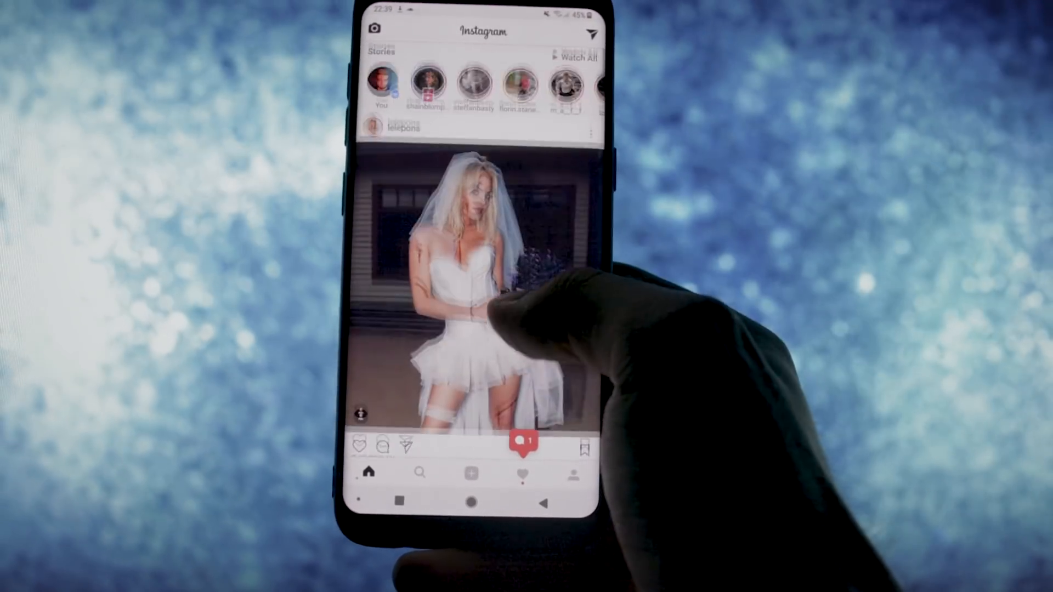
pyautogui.scroll(-3)
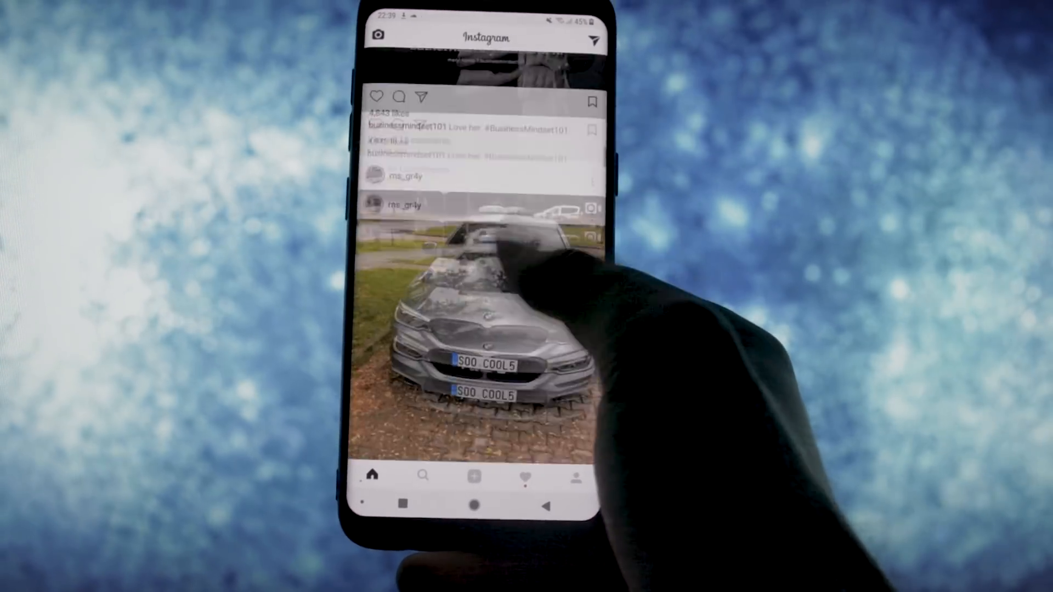
pyautogui.scroll(-3)
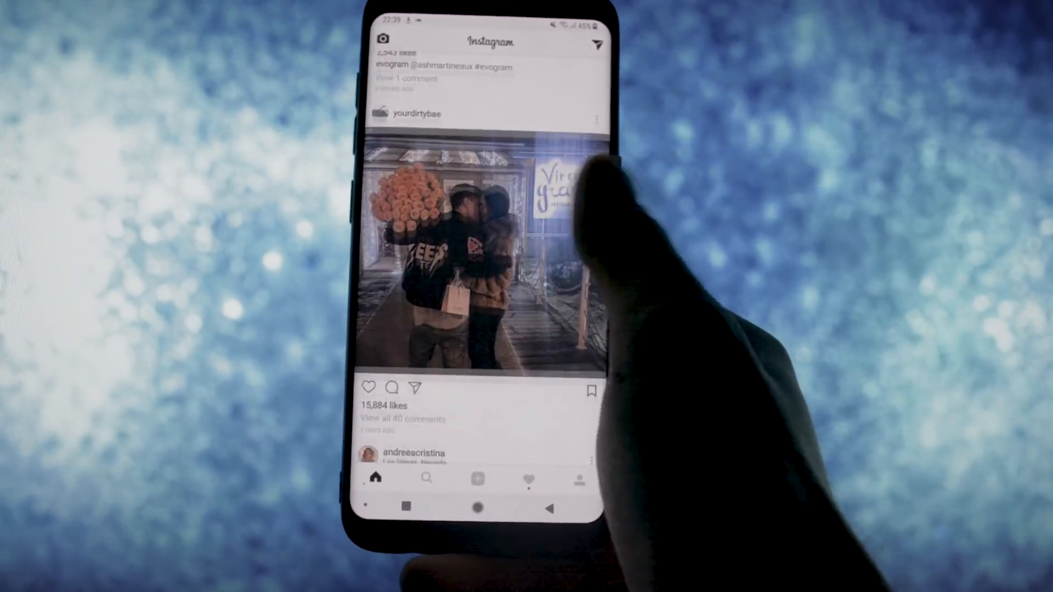
pyautogui.scroll(-3)
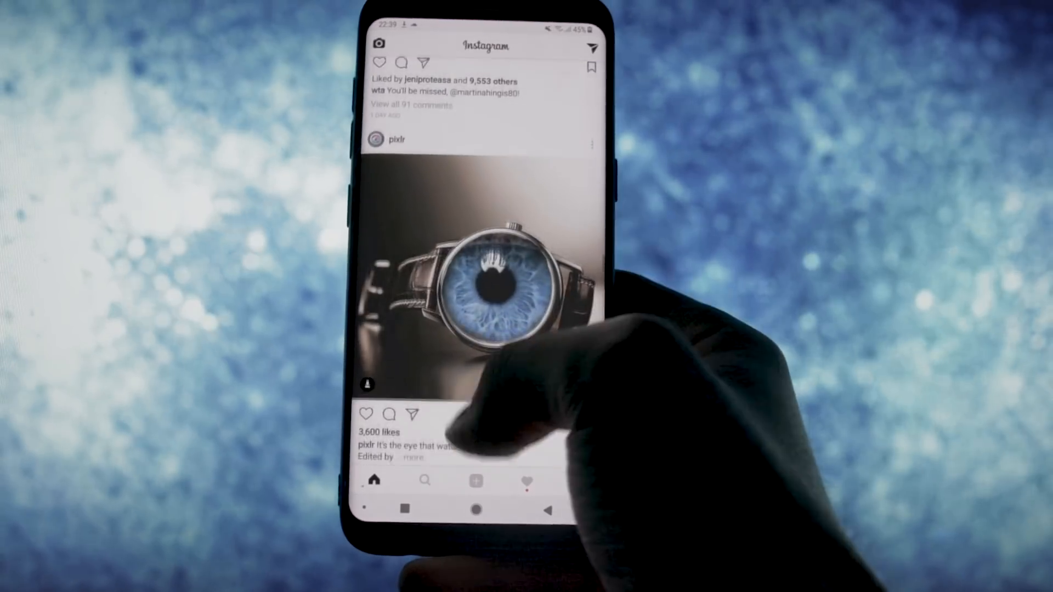
pyautogui.scroll(-3)
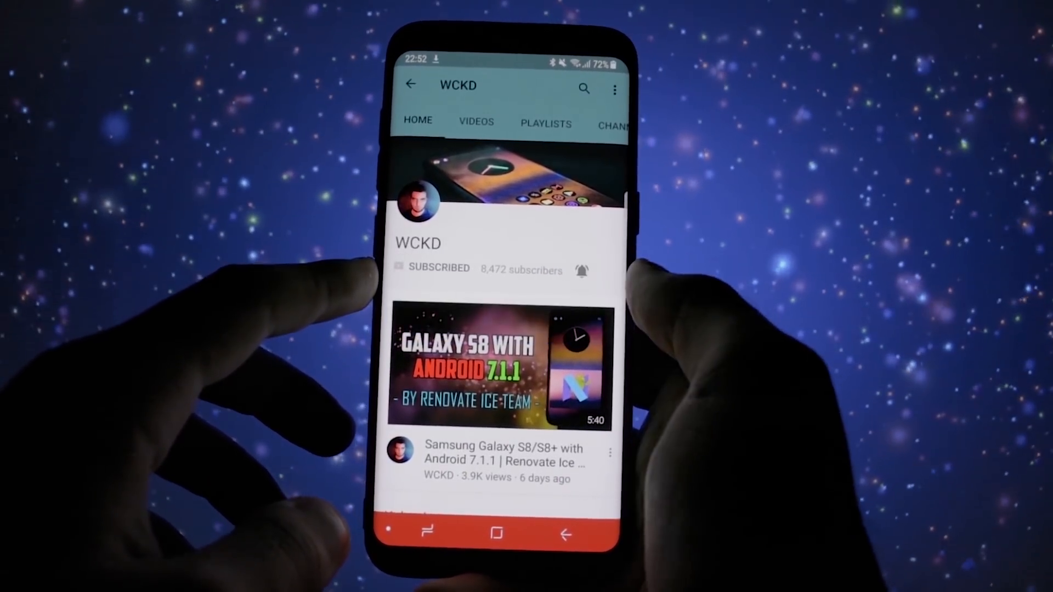
# Step: Switch on all notifications for the subscribed WCKD channel with the bell icon
pyautogui.click(582, 269)
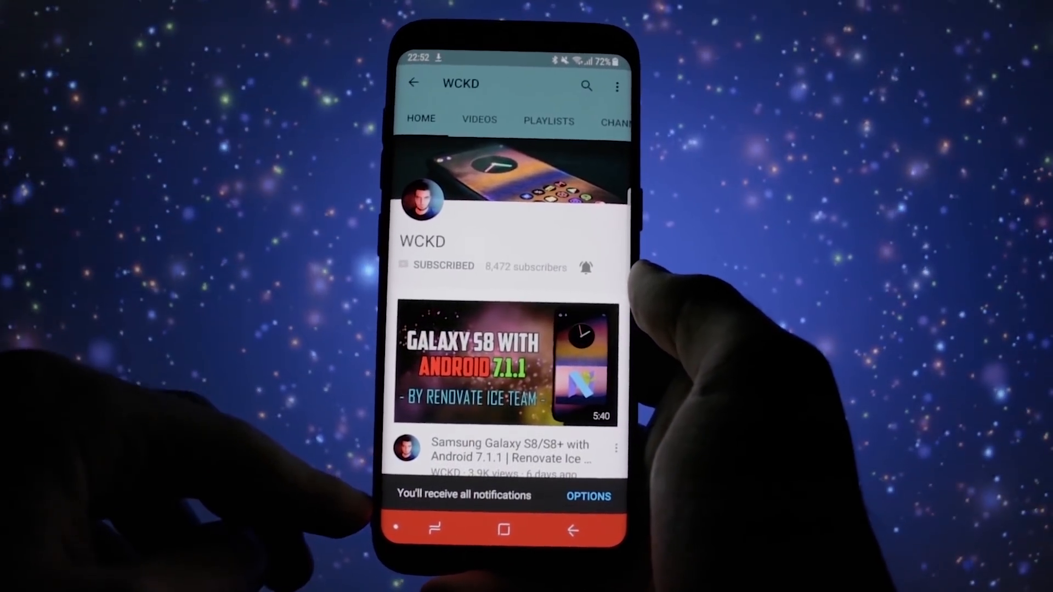